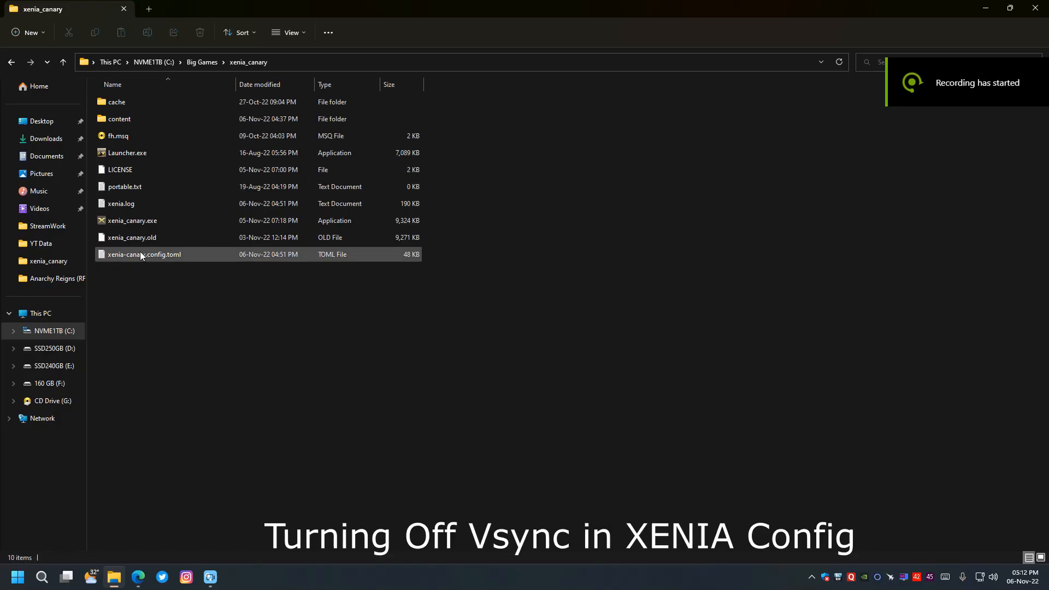
- Open xenia-canary.config.toml in Notepad and scroll down to the GPU vsync settings
double_click(143, 255)
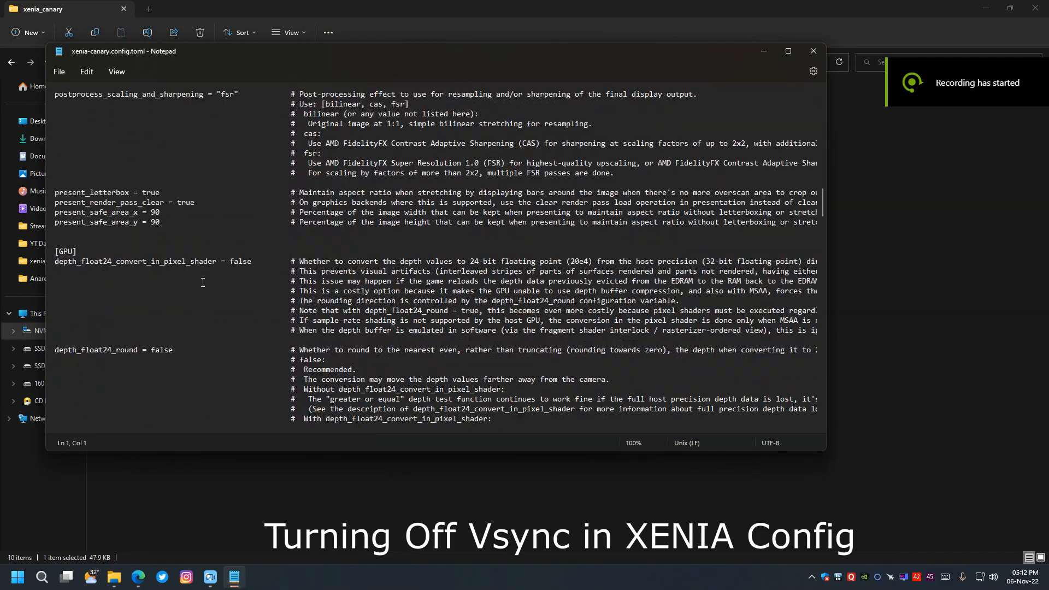
scroll(down, 3)
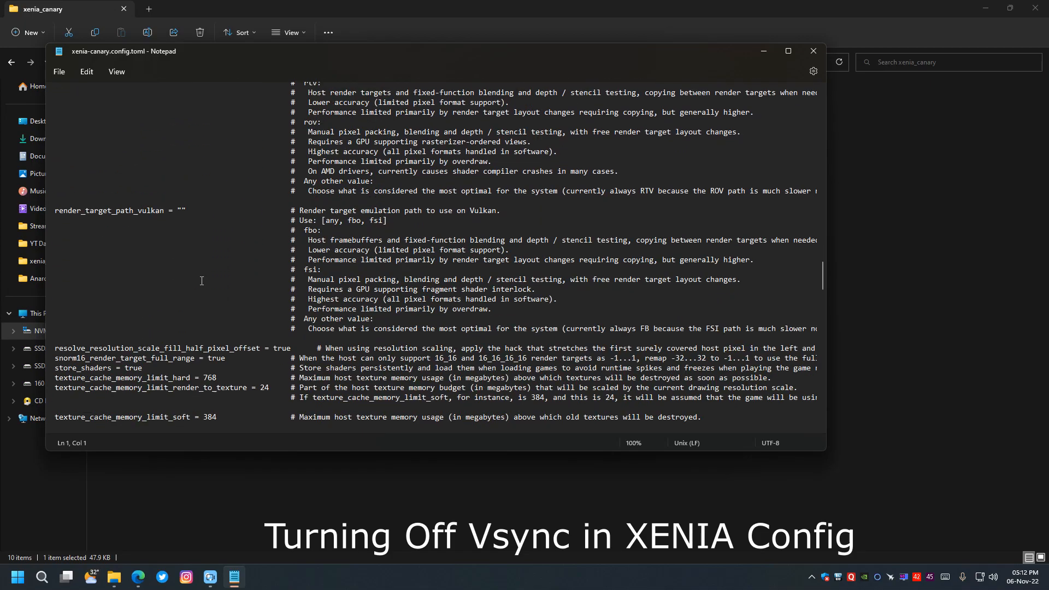
scroll(down, 3)
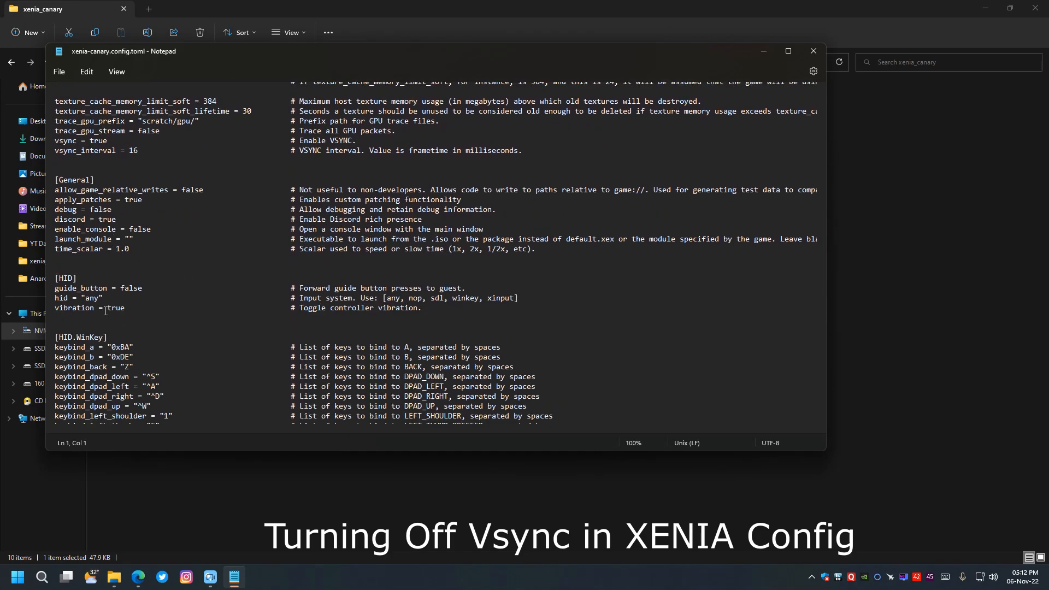
- Change the vsync value from true to false and close Notepad
double_click(98, 141)
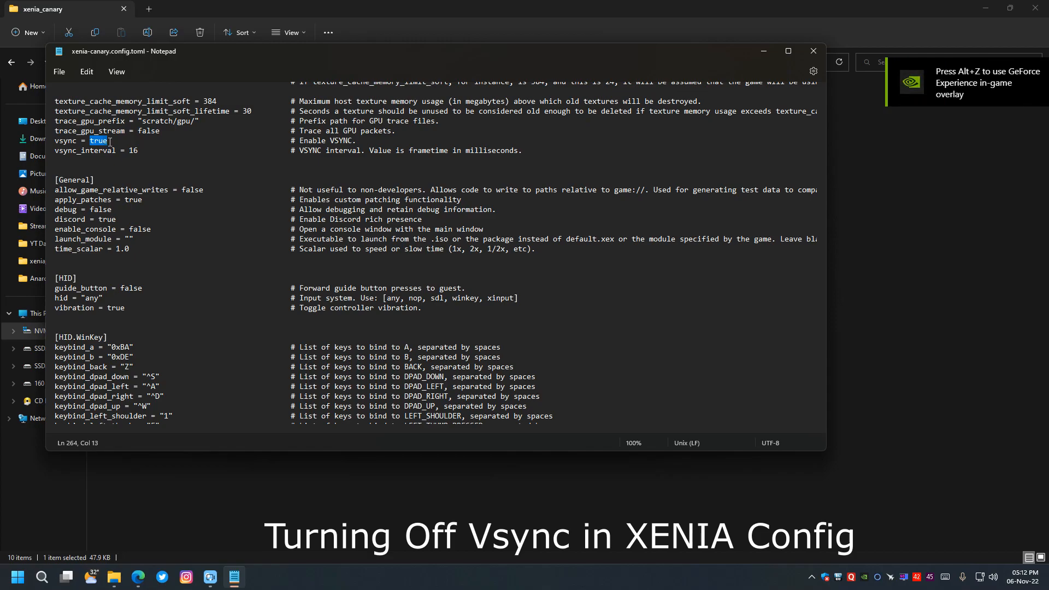
text(false)
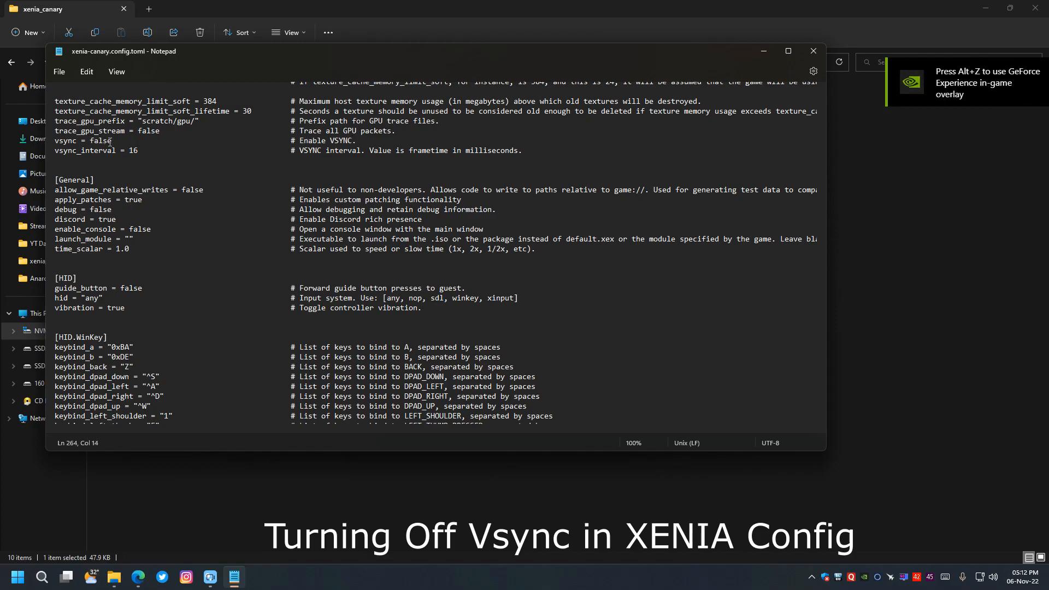
mouse_move(814, 50)
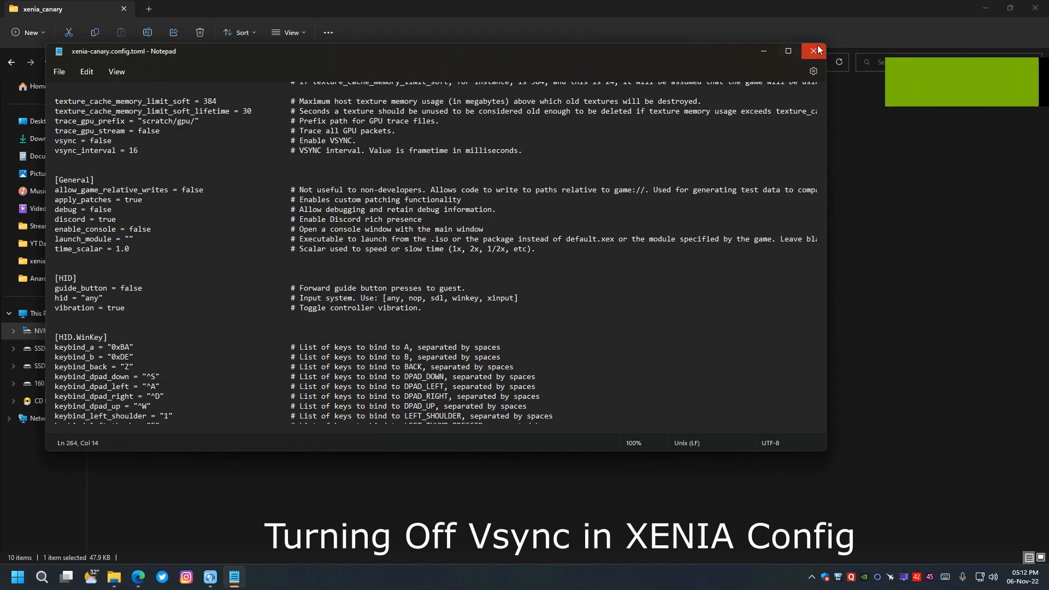
click(813, 51)
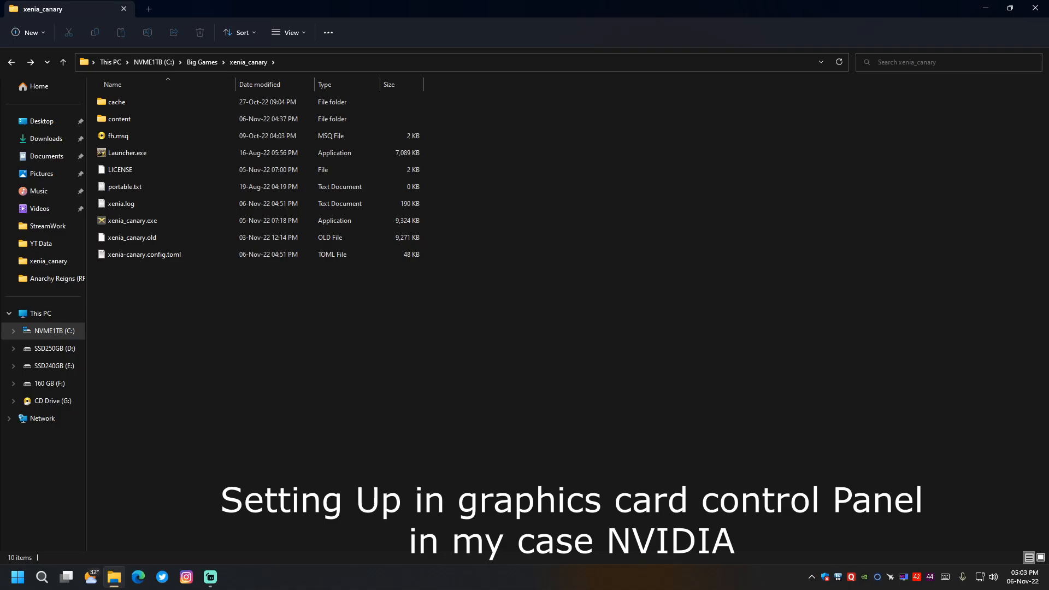
mouse_move(864, 578)
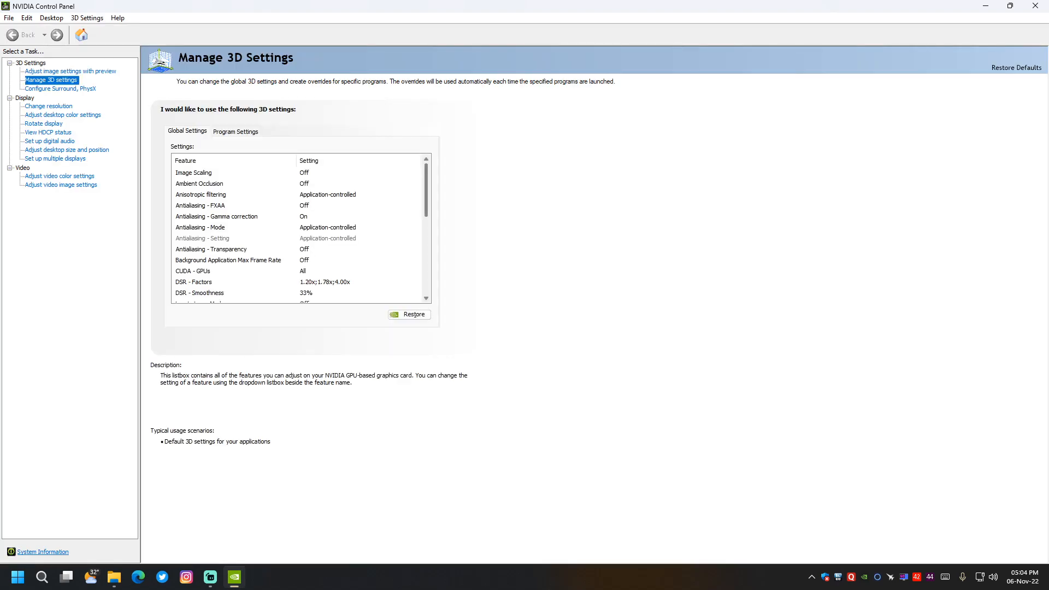
- Scroll the Global Settings list down to Vertical sync, then switch to Program Settings
scroll(down, 3)
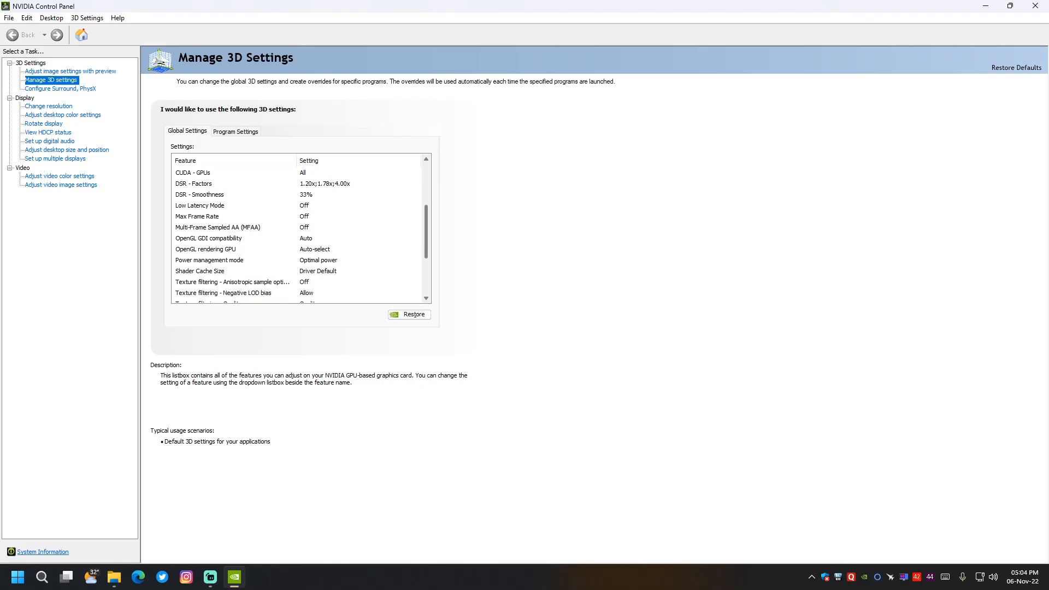
scroll(down, 3)
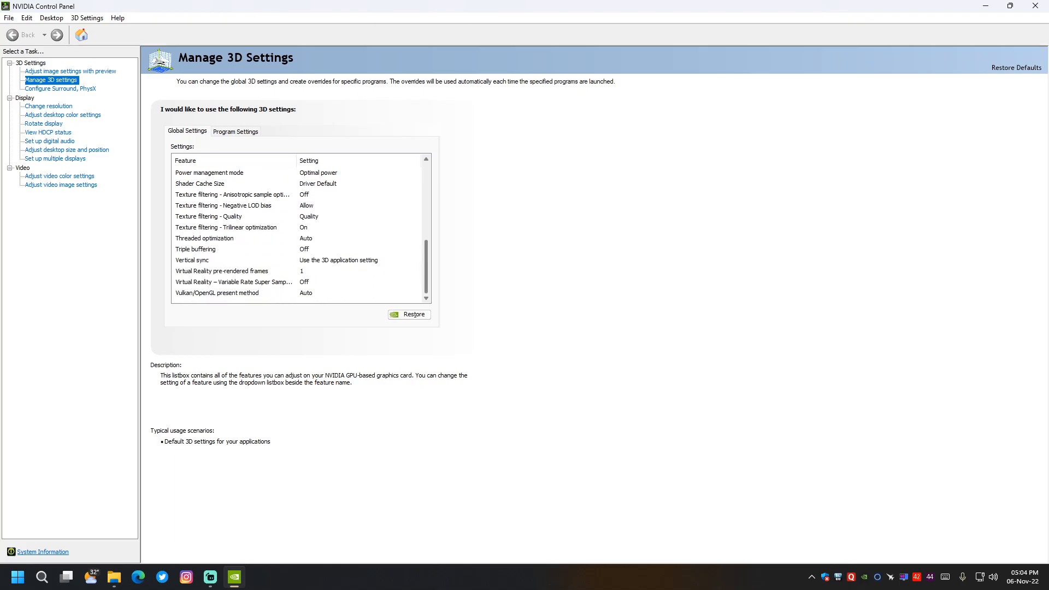
click(232, 194)
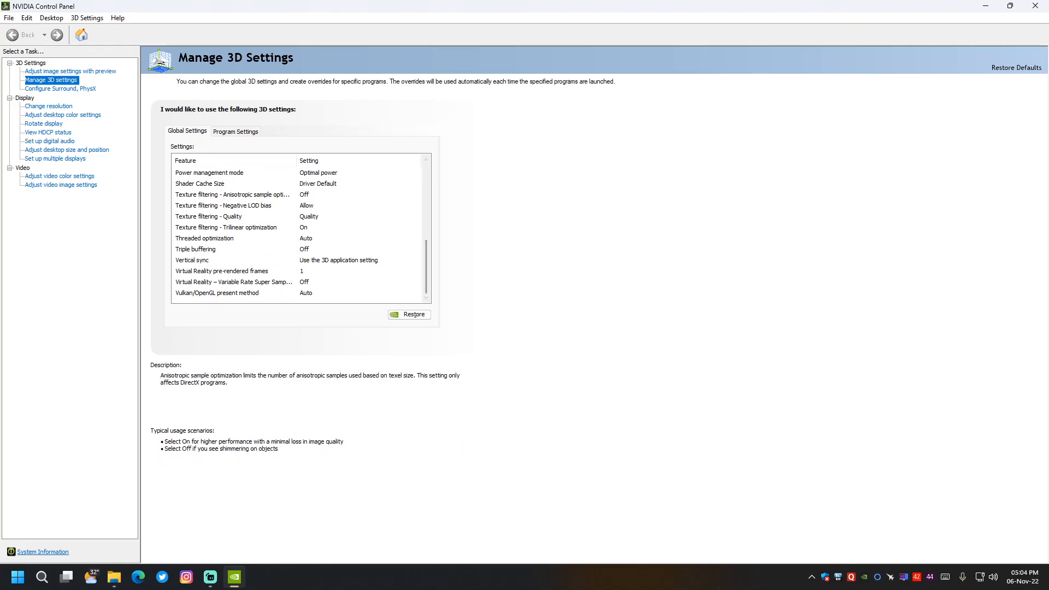
click(235, 131)
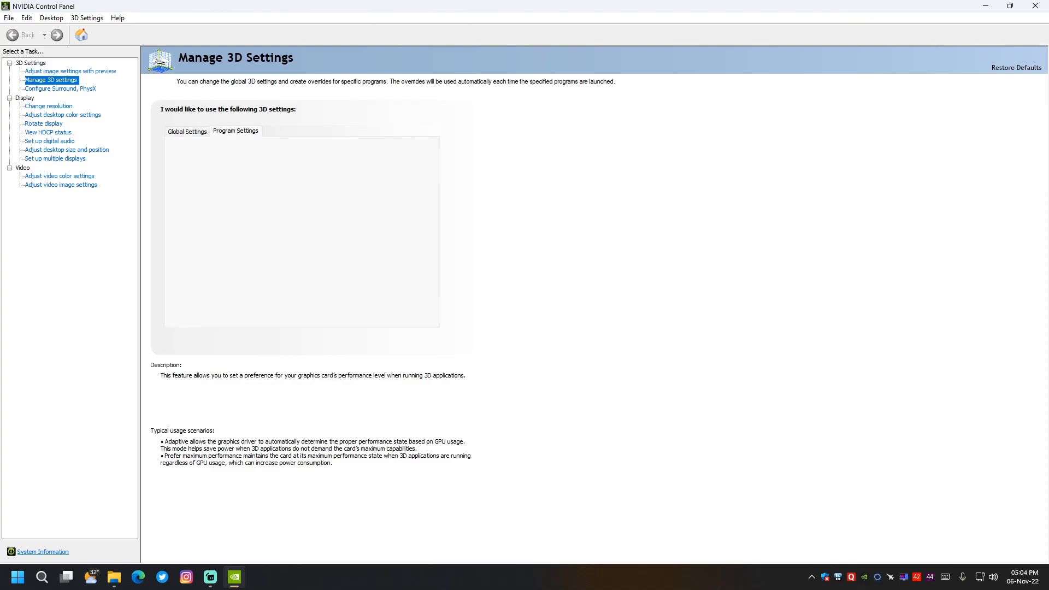
- Add xenia_canary.exe as a program to customize
click(235, 130)
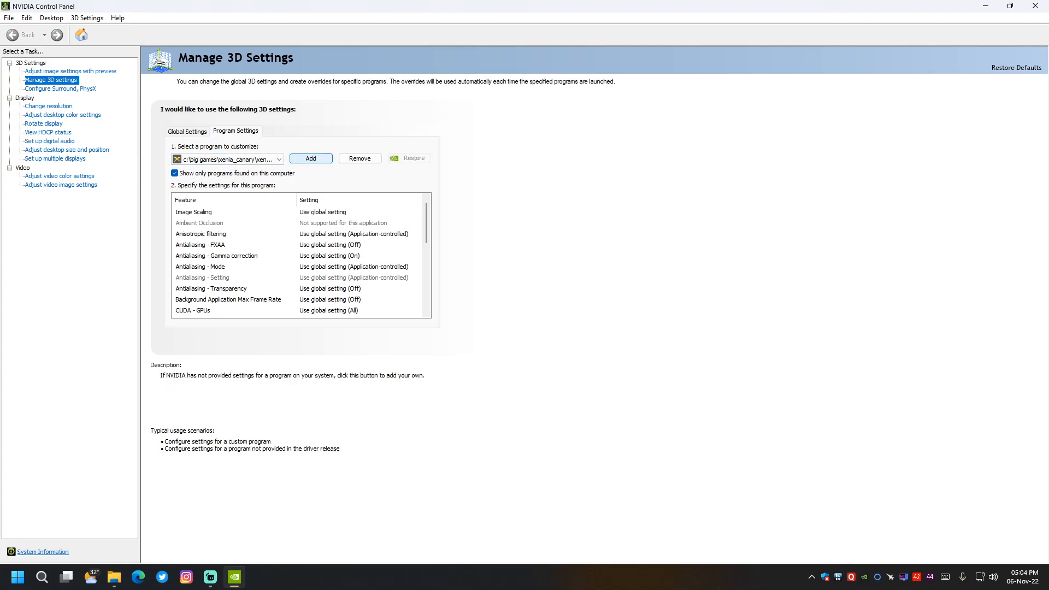
click(279, 159)
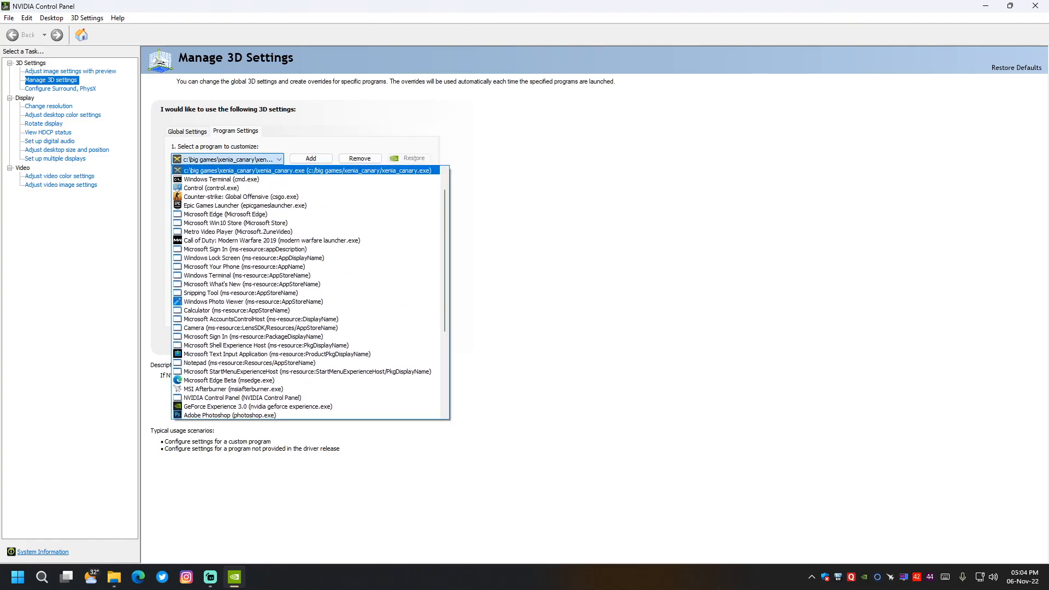
click(304, 170)
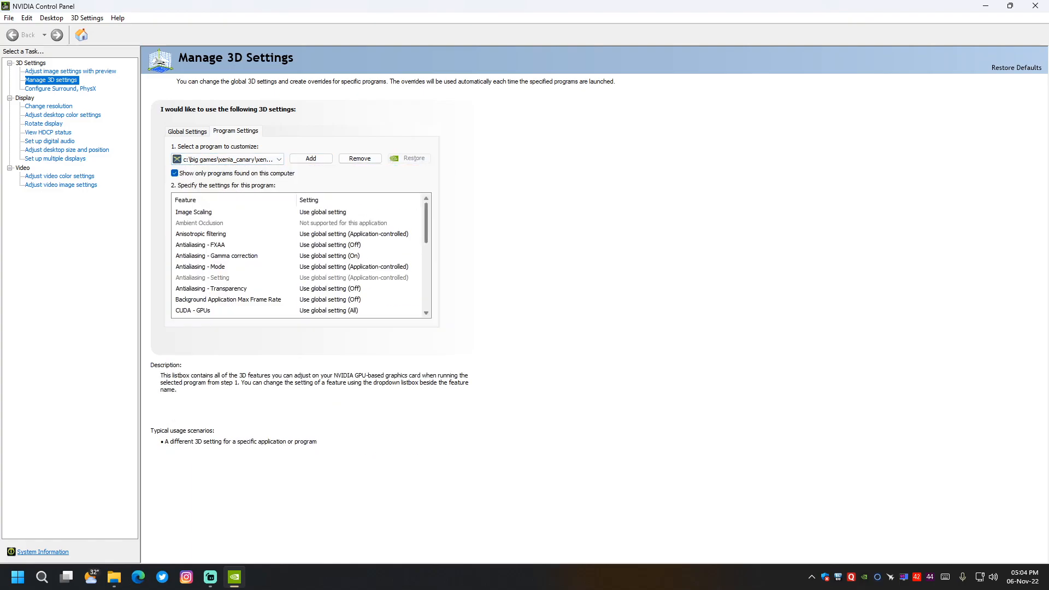
- Set Max Frame Rate for xenia_canary.exe to On at 60 FPS
scroll(down, 3)
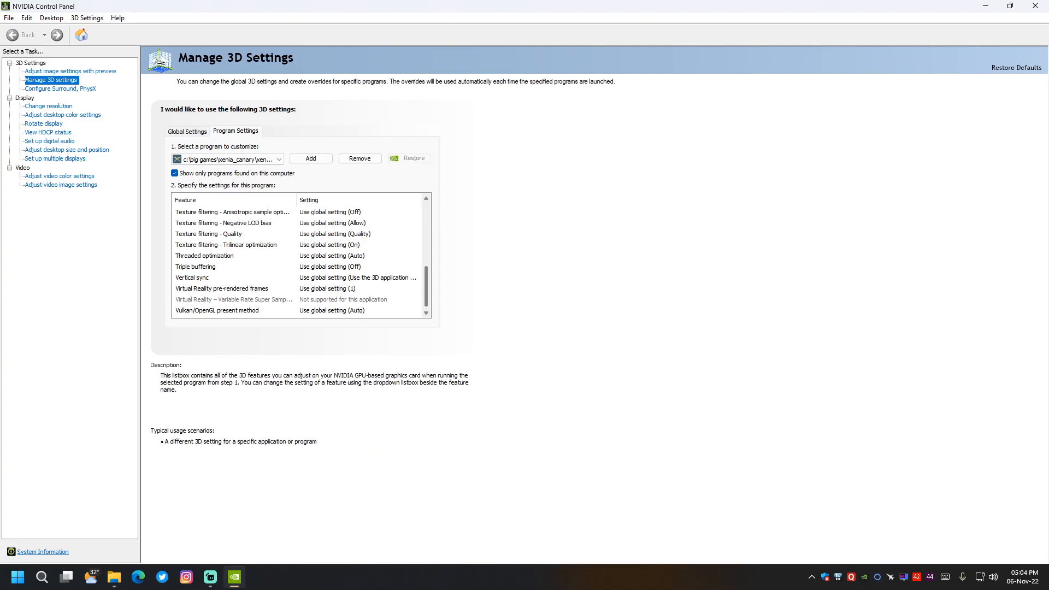
scroll(up, 3)
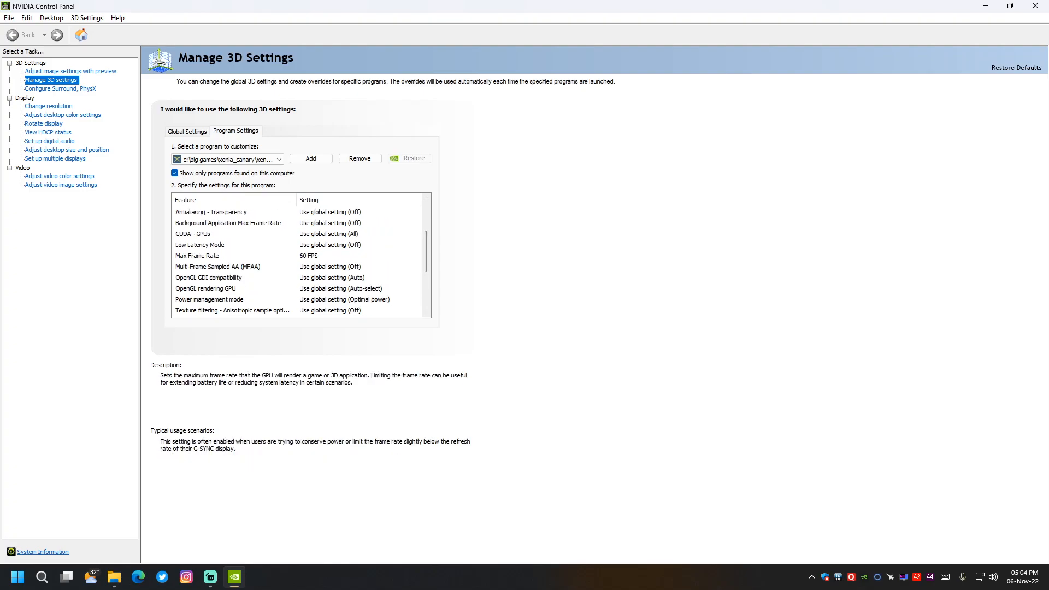
click(197, 256)
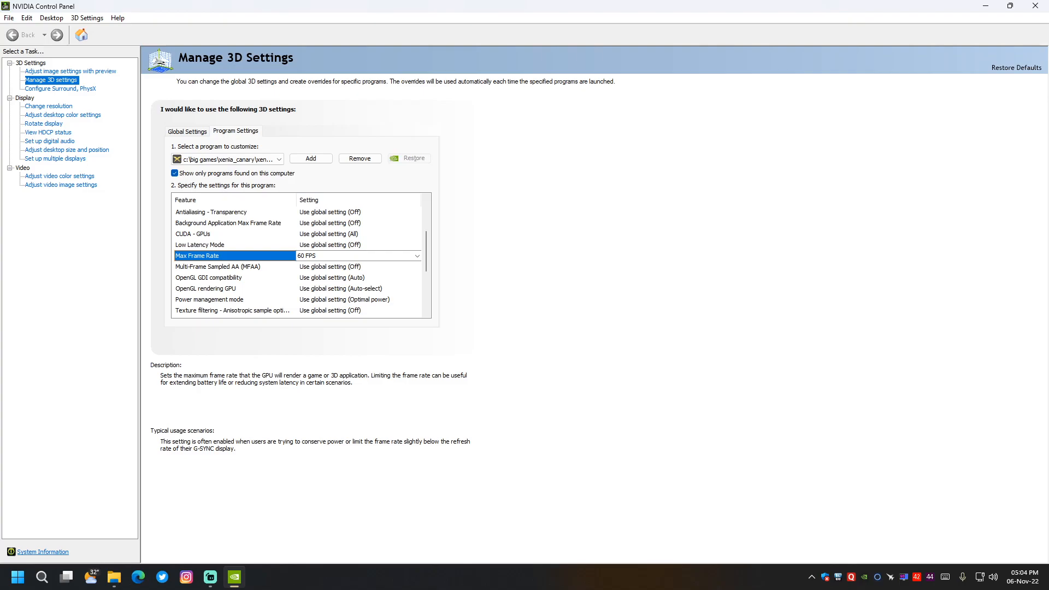
click(417, 256)
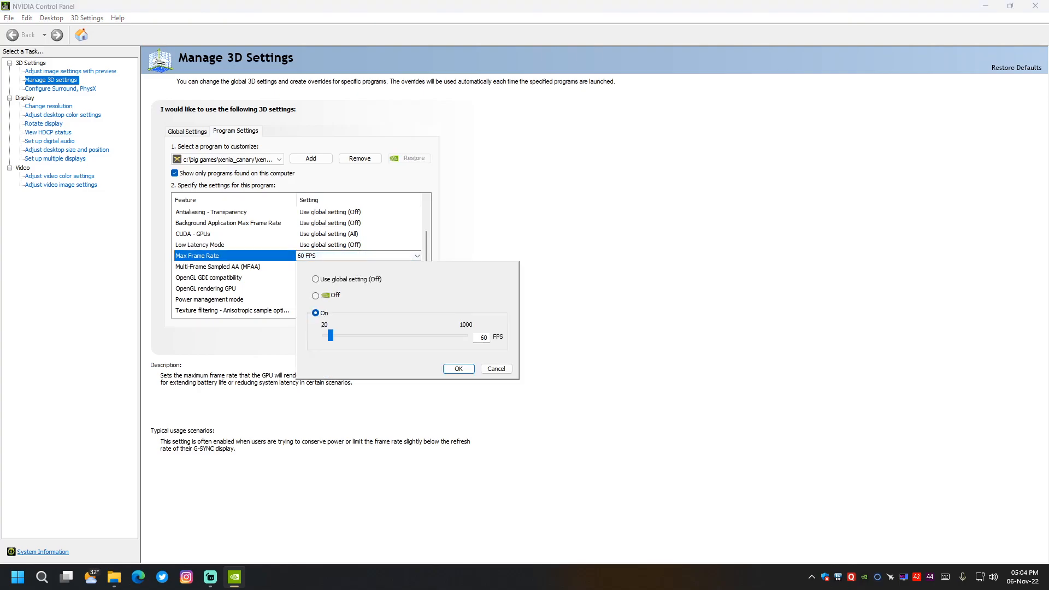